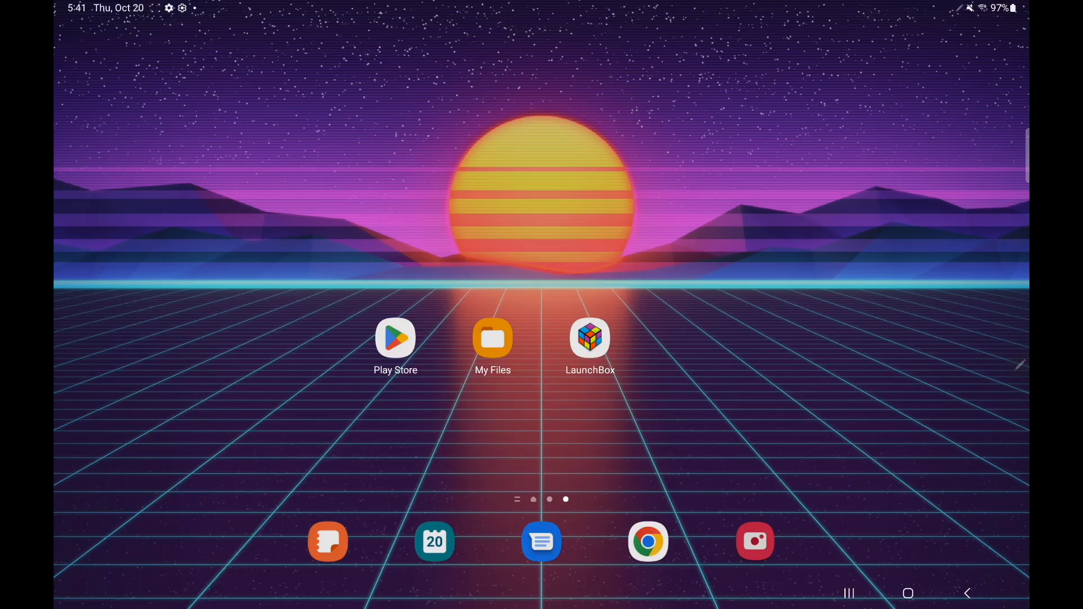
Launch LaunchBox and bring up its main navigation menu over the Platforms screen.
left_click(589, 338)
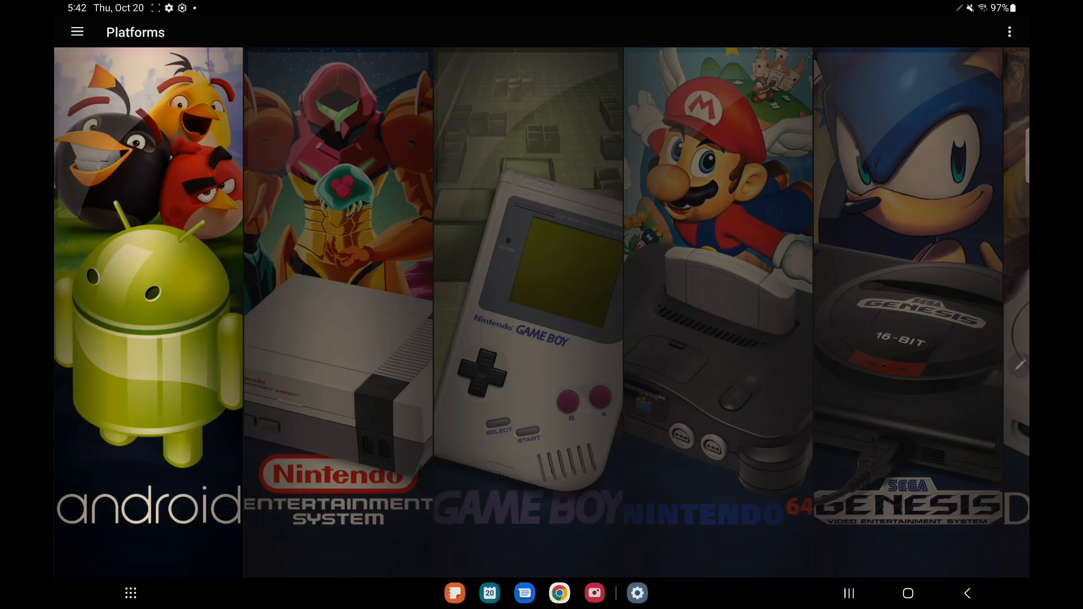
left_click(77, 32)
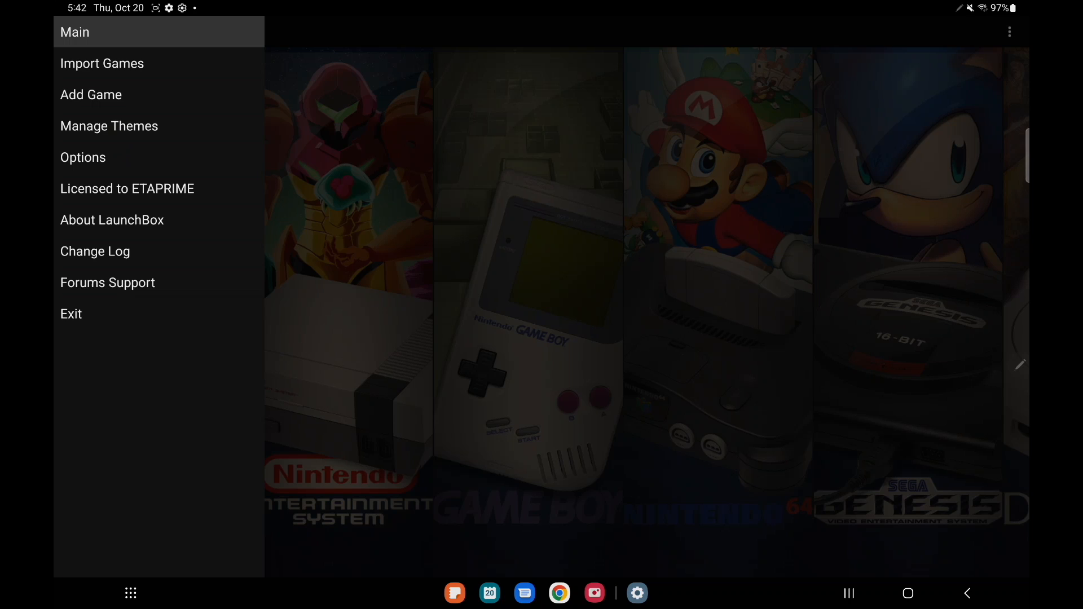
Go to Manage Themes and review Emblem's version 1.2 details, changelog and preview screenshots.
left_click(109, 127)
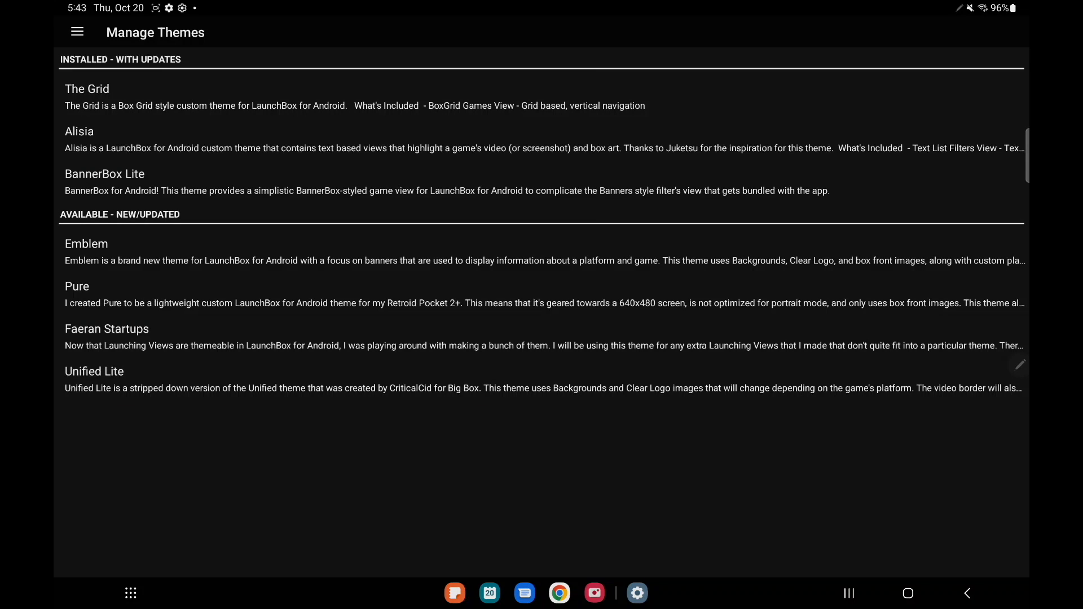
left_click(86, 252)
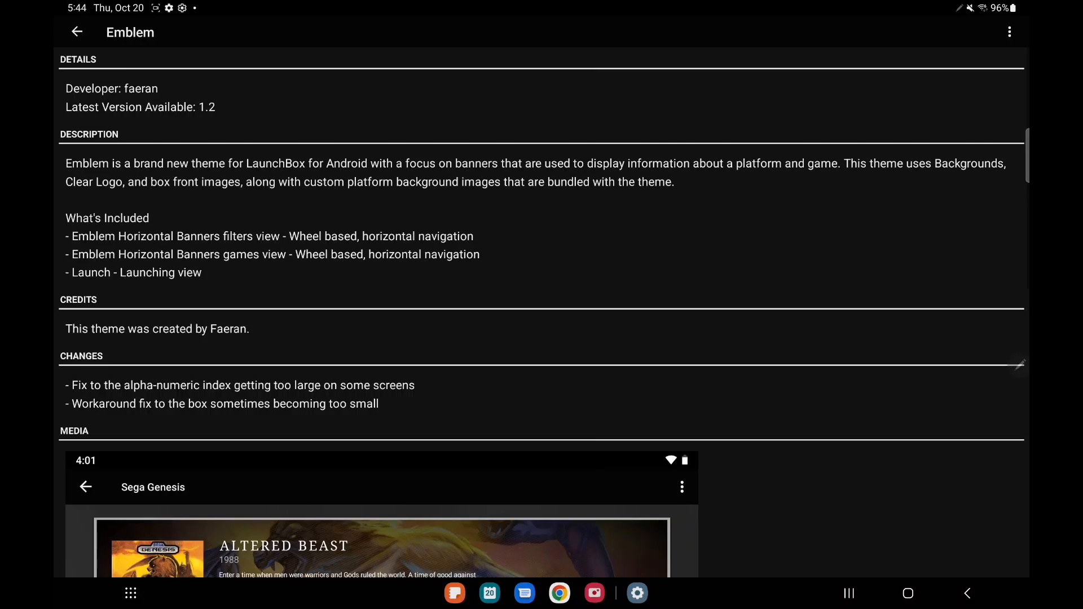
scroll("down", 3)
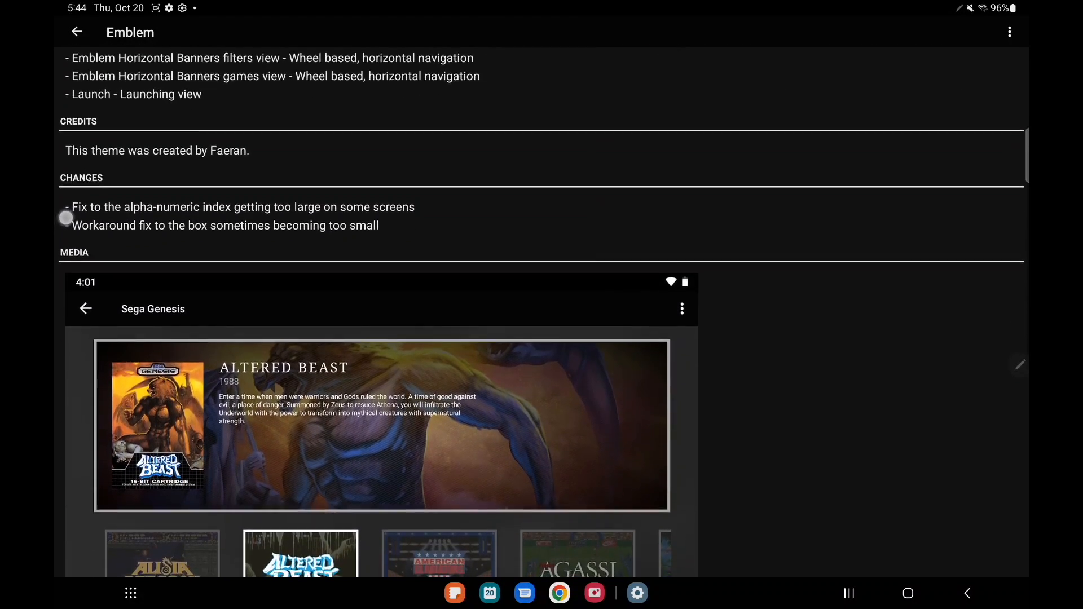
scroll("down", 3)
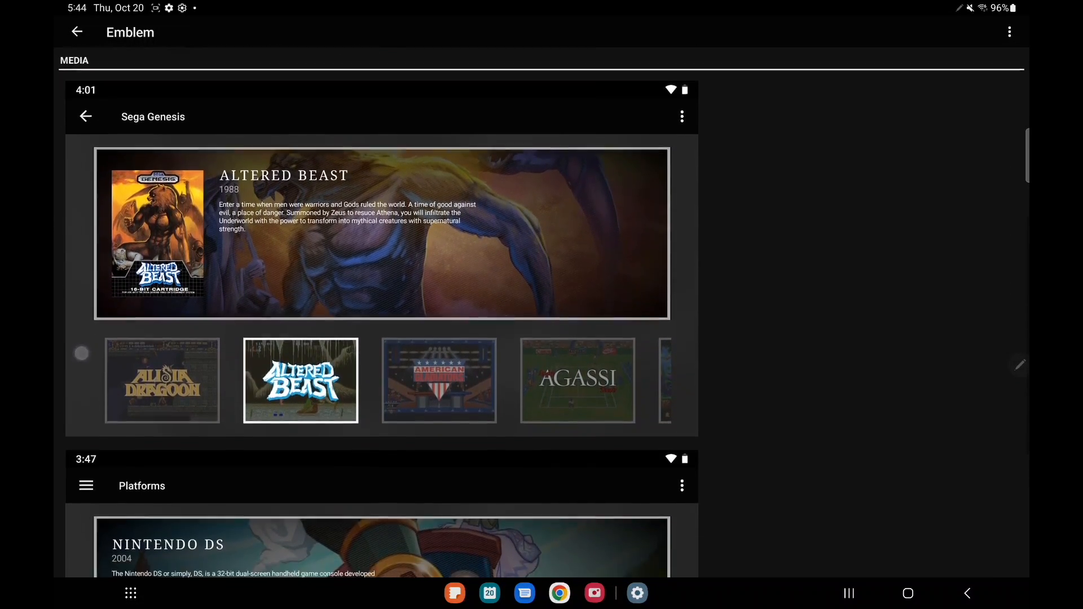
scroll("down", 3)
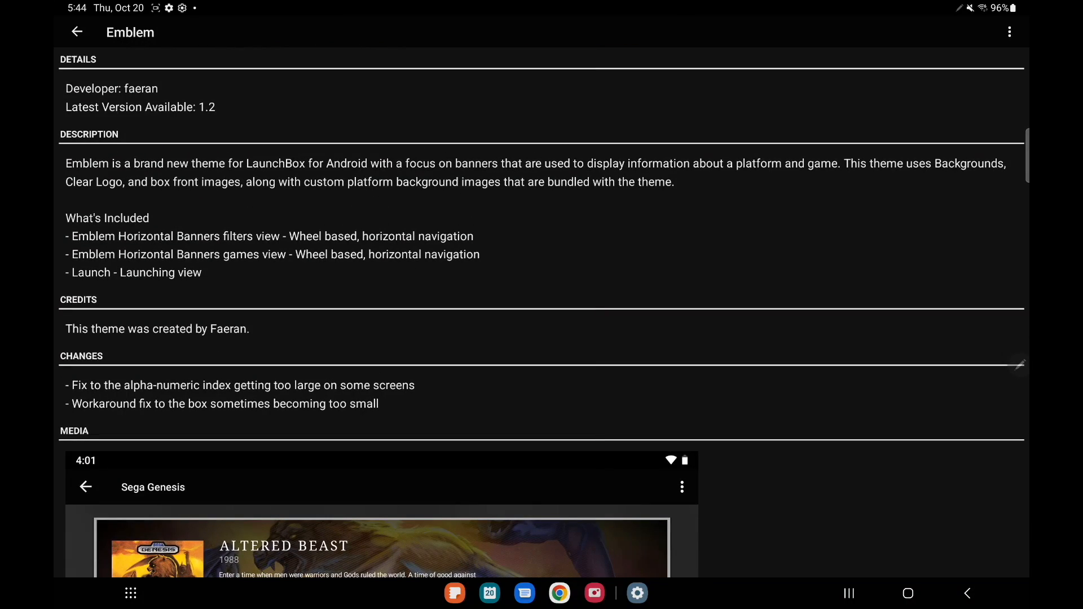
Install the Emblem theme and dismiss the installation success message.
left_click(1009, 32)
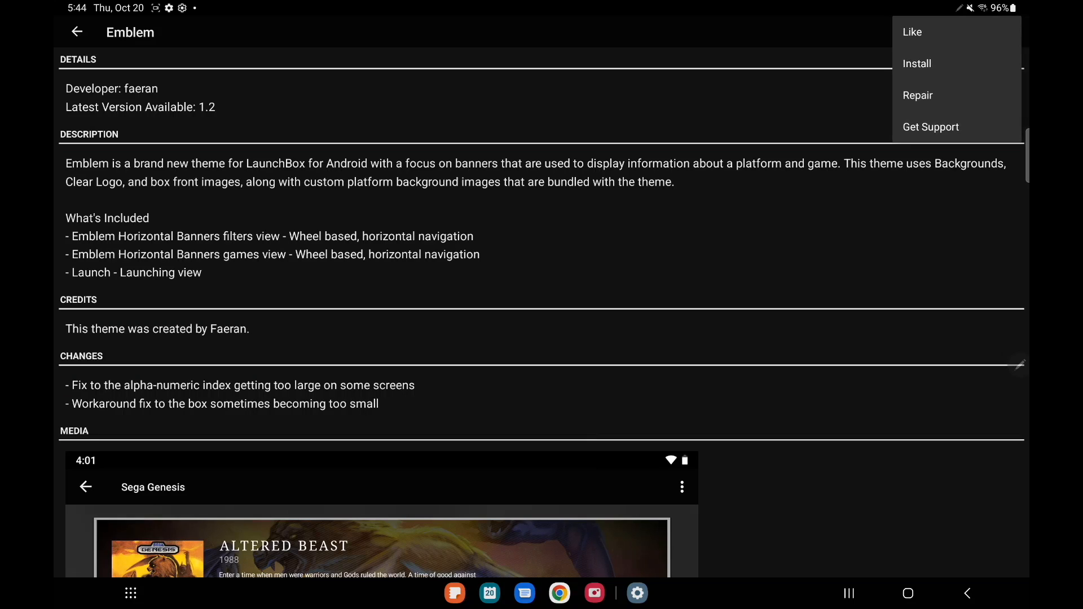
left_click(916, 64)
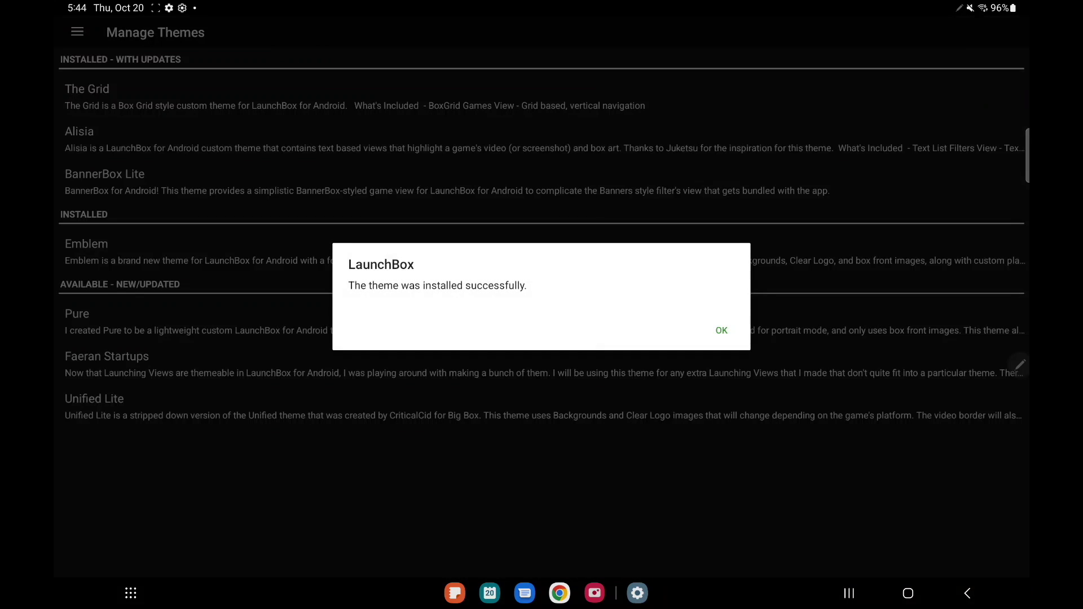
left_click(722, 331)
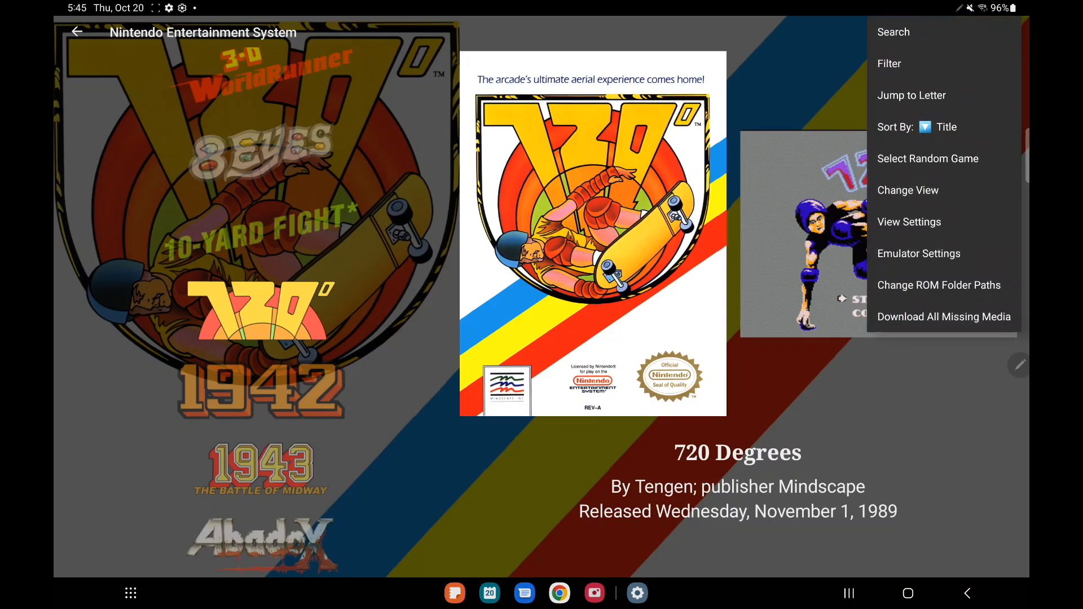
Switch the NES games list to the Emblem - Horizontal Banners view, then return to Manage Themes.
left_click(908, 189)
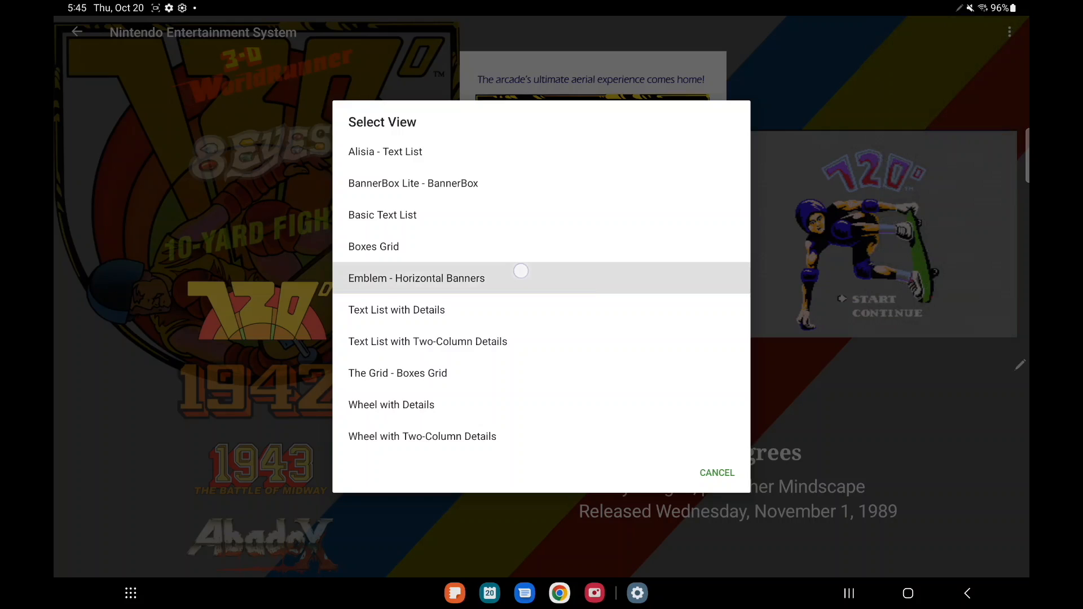
left_click(416, 278)
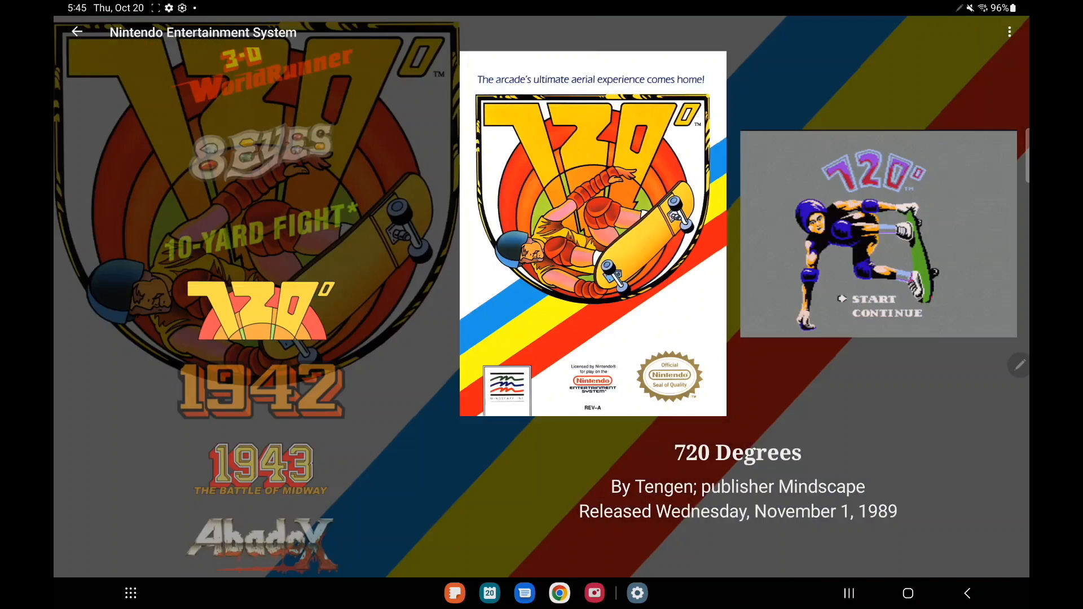
left_click(79, 31)
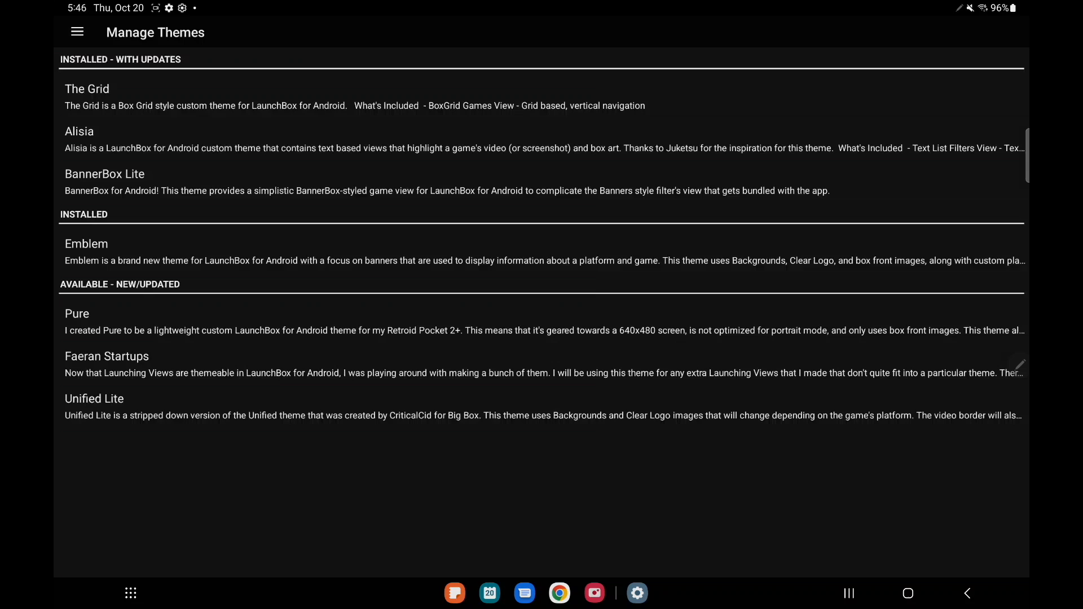
View the Unified Lite theme's details and scroll through its media previews.
left_click(94, 399)
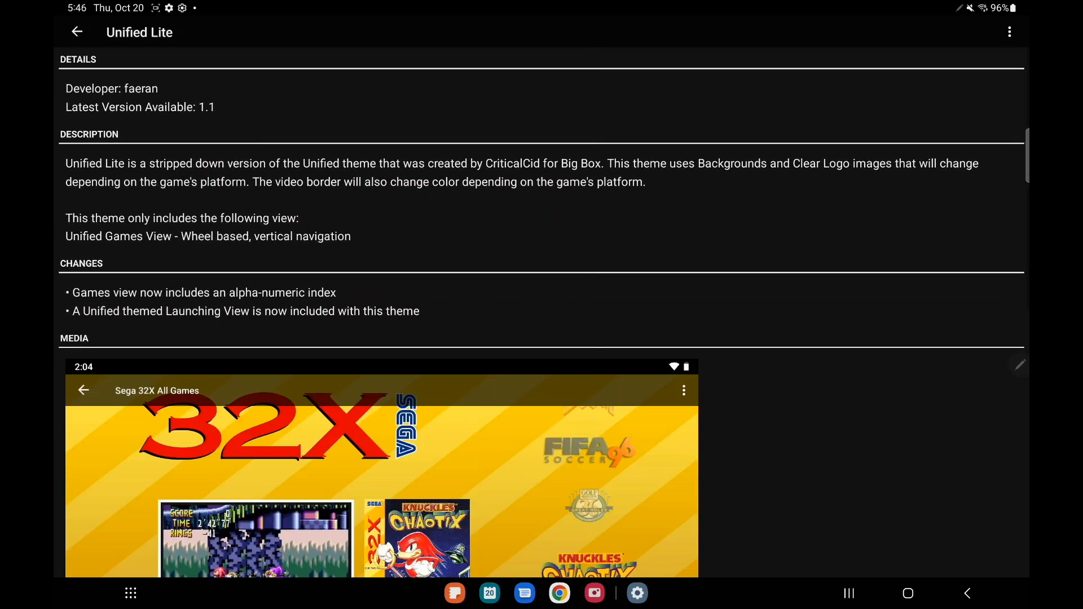
scroll("down", 3)
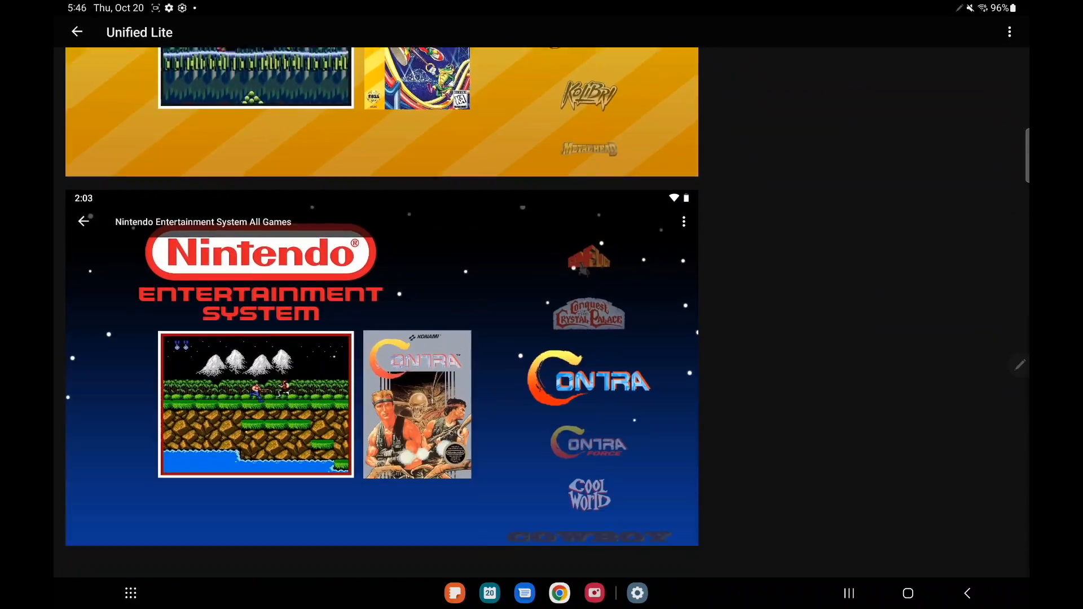
scroll("down", 3)
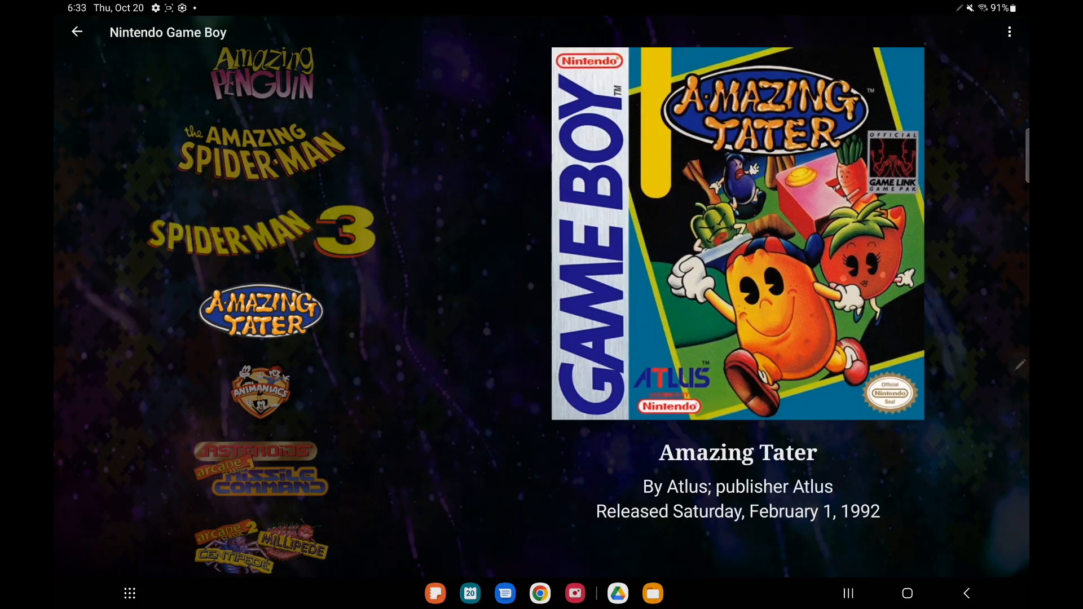
Change the Game Boy games list to another wheel-style view via its options menu.
left_click(1009, 32)
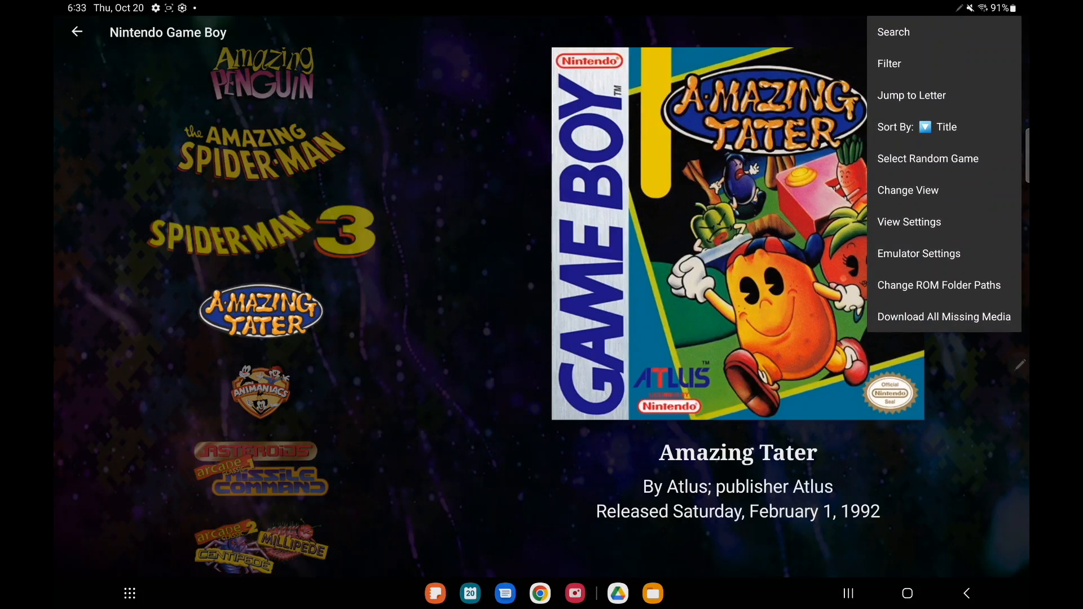
left_click(907, 189)
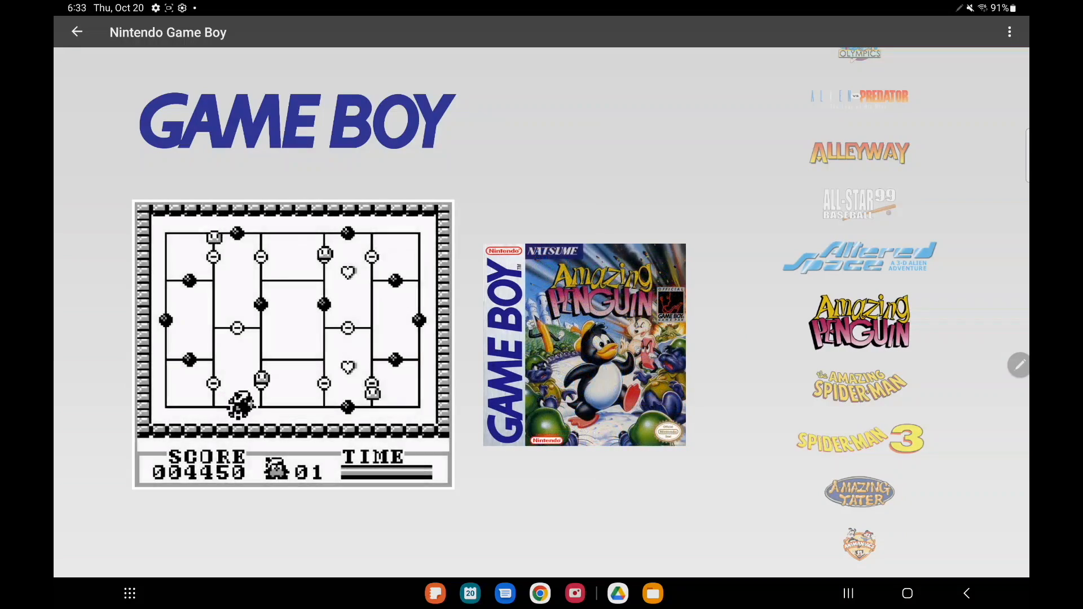
scroll("down", 3)
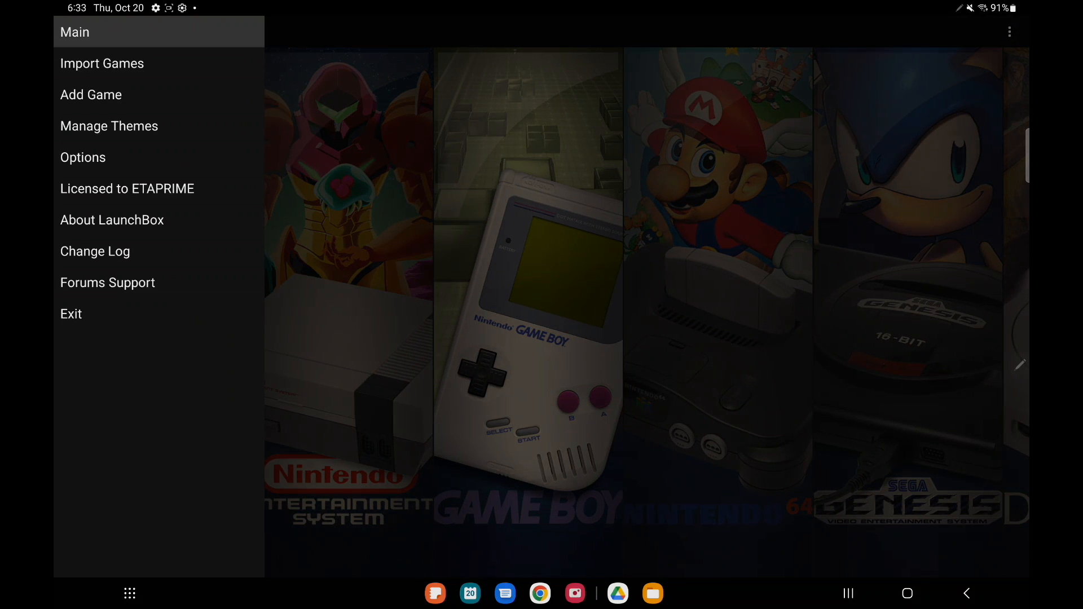
Review the NES platform's metadata from the platforms screen, then return to the carousel.
left_click(76, 32)
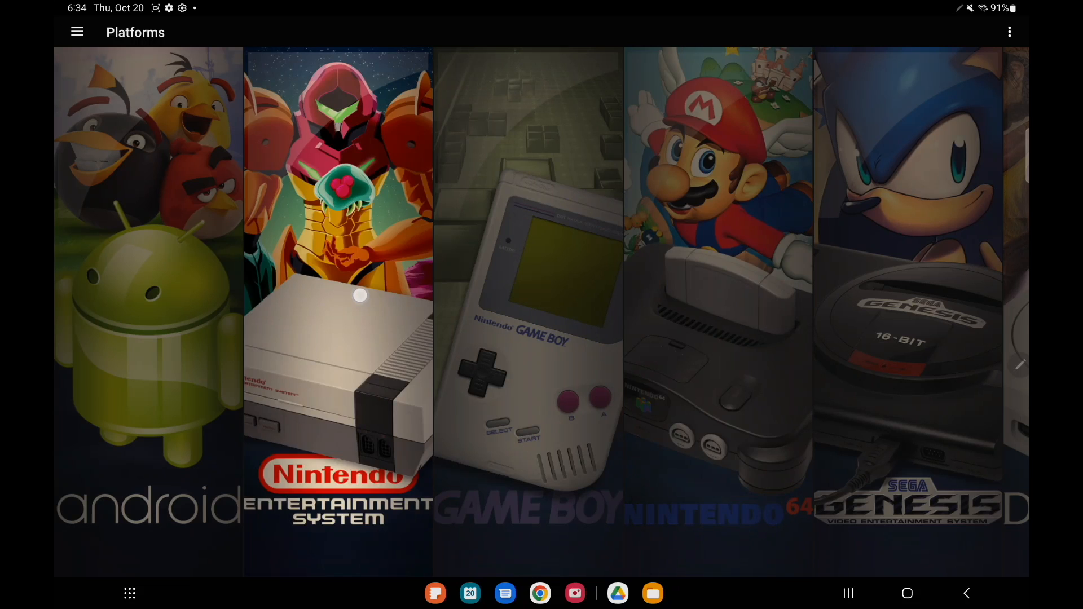
left_click(358, 297)
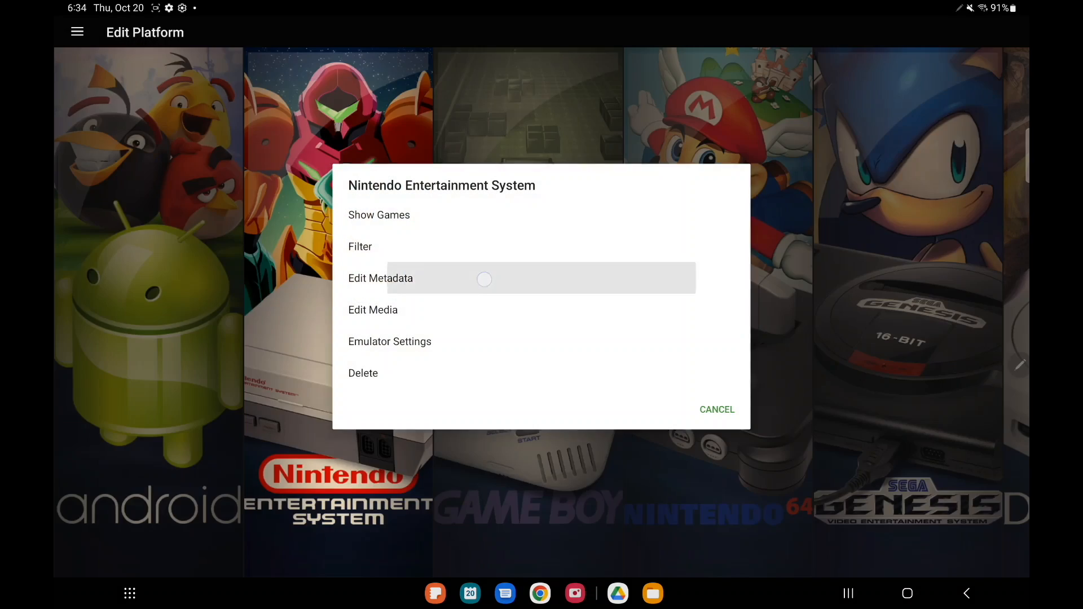
left_click(380, 278)
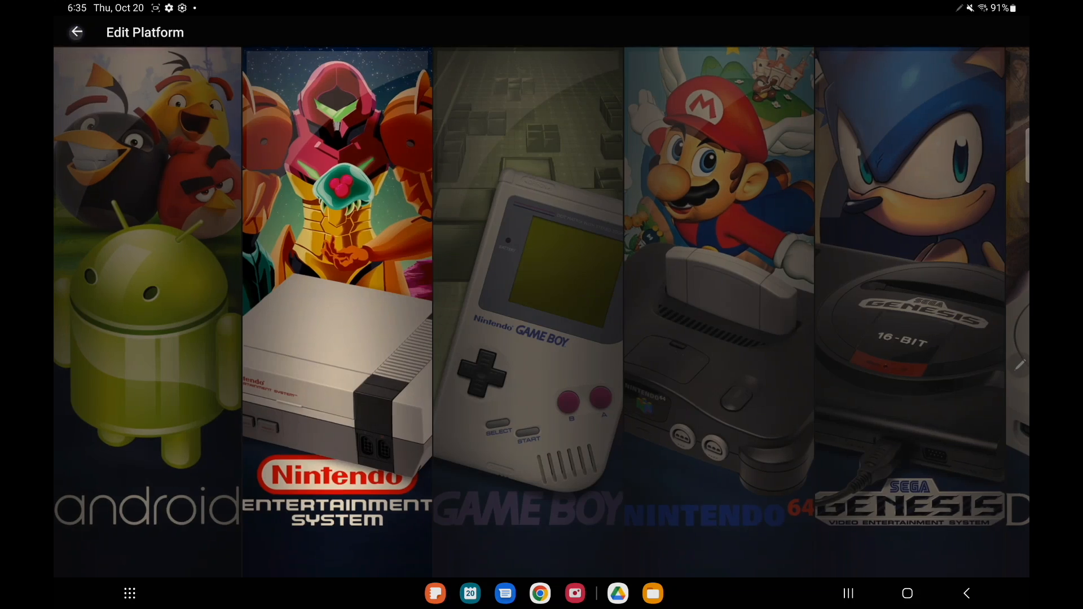
left_click(77, 32)
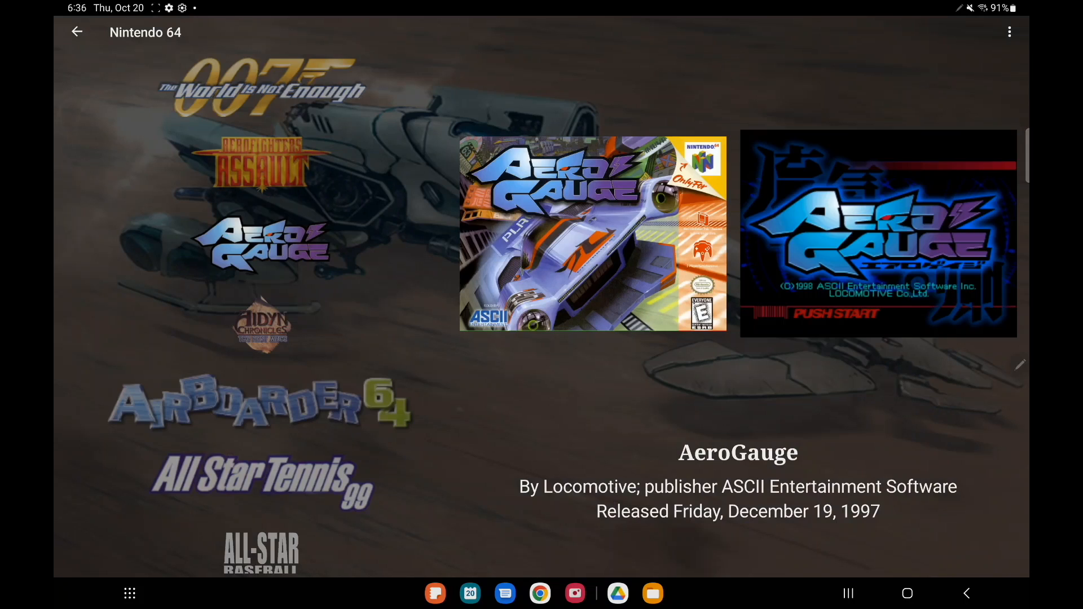
Replace AeroGauge's box image with the Box - Front Japan cover from the games database.
left_click(262, 242)
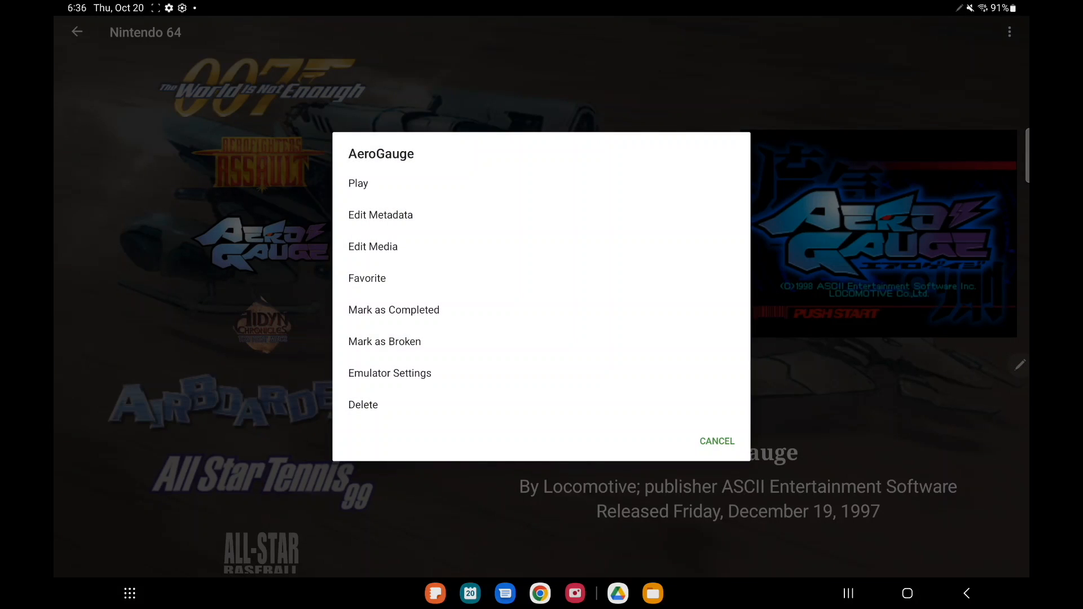
left_click(372, 246)
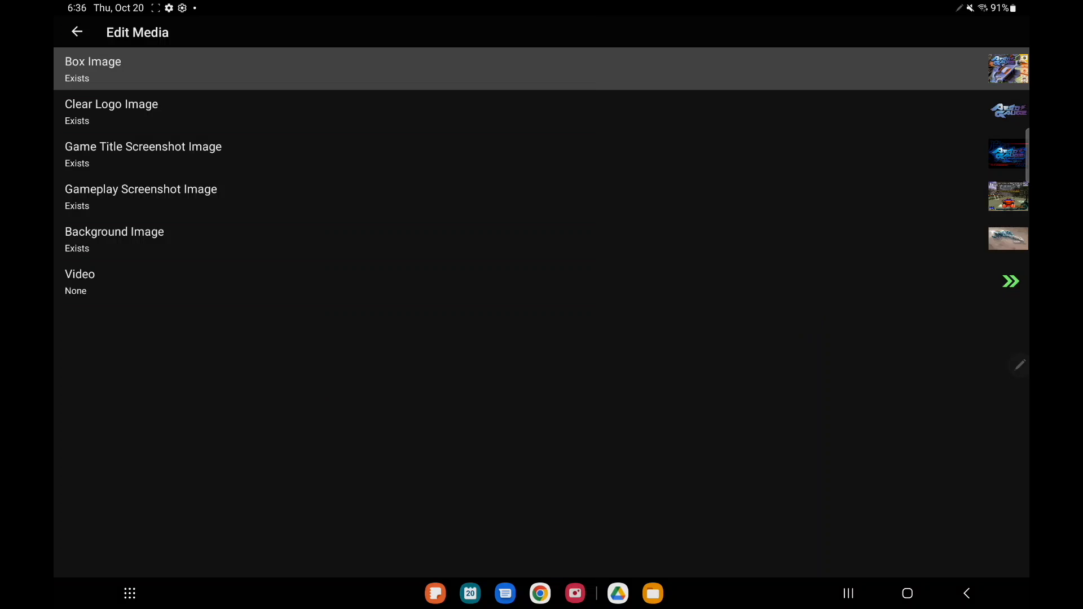
left_click(93, 67)
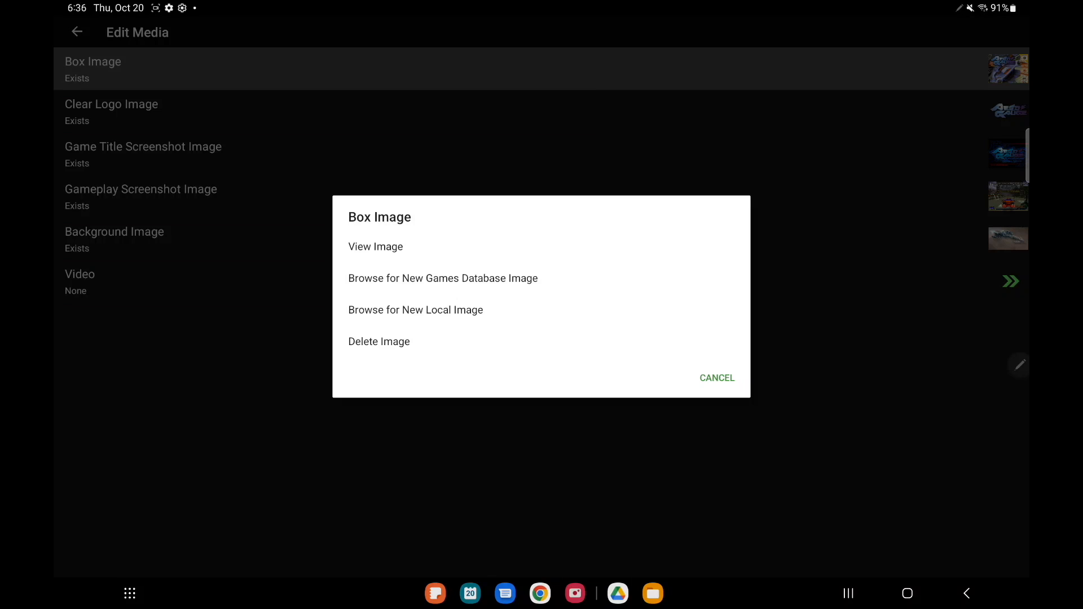
left_click(442, 278)
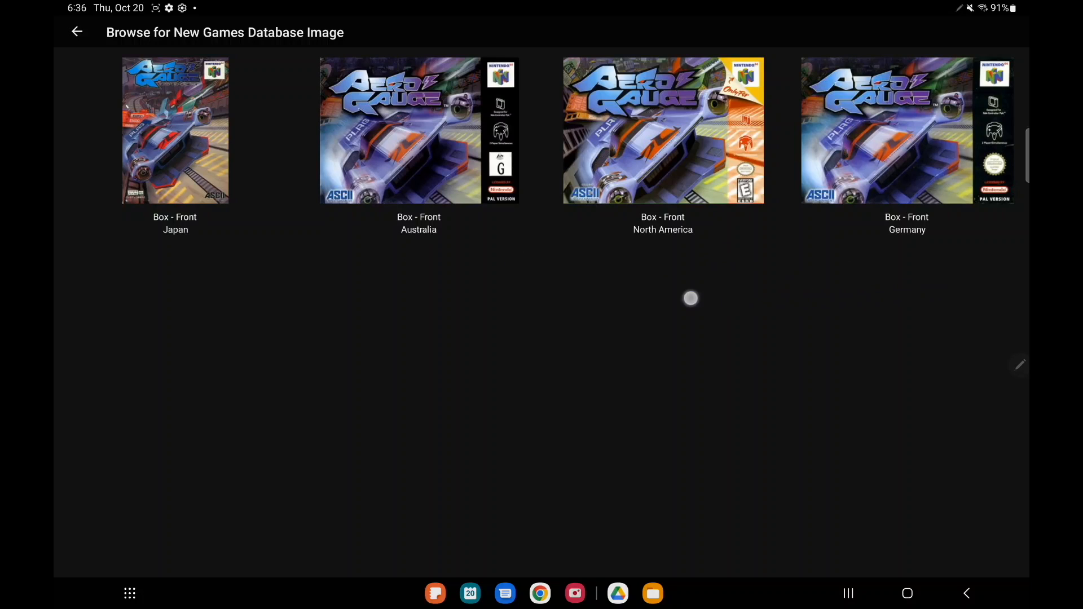
left_click(175, 141)
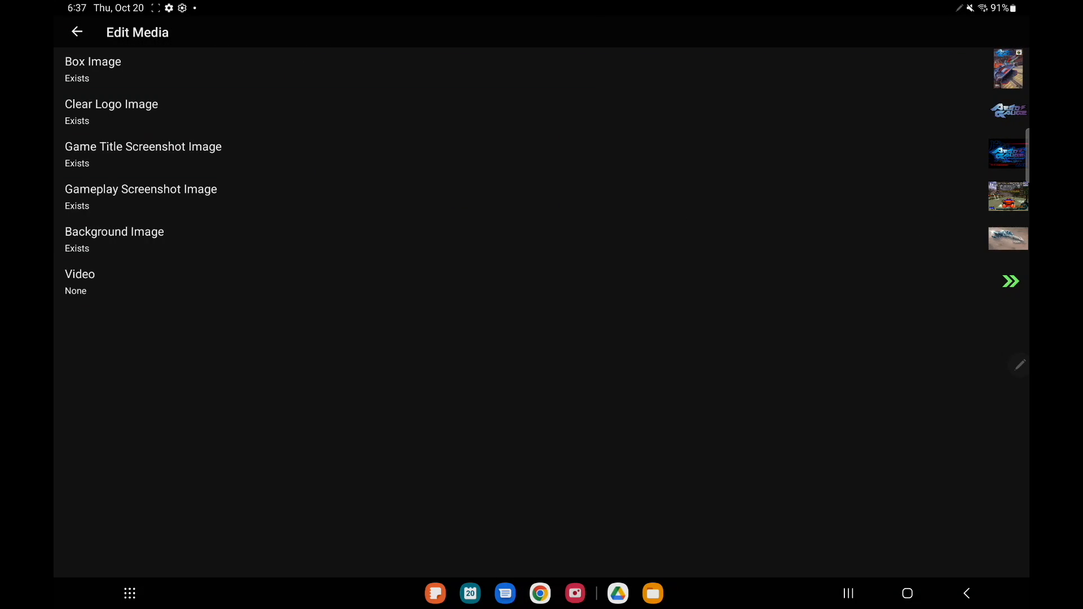
left_click(76, 31)
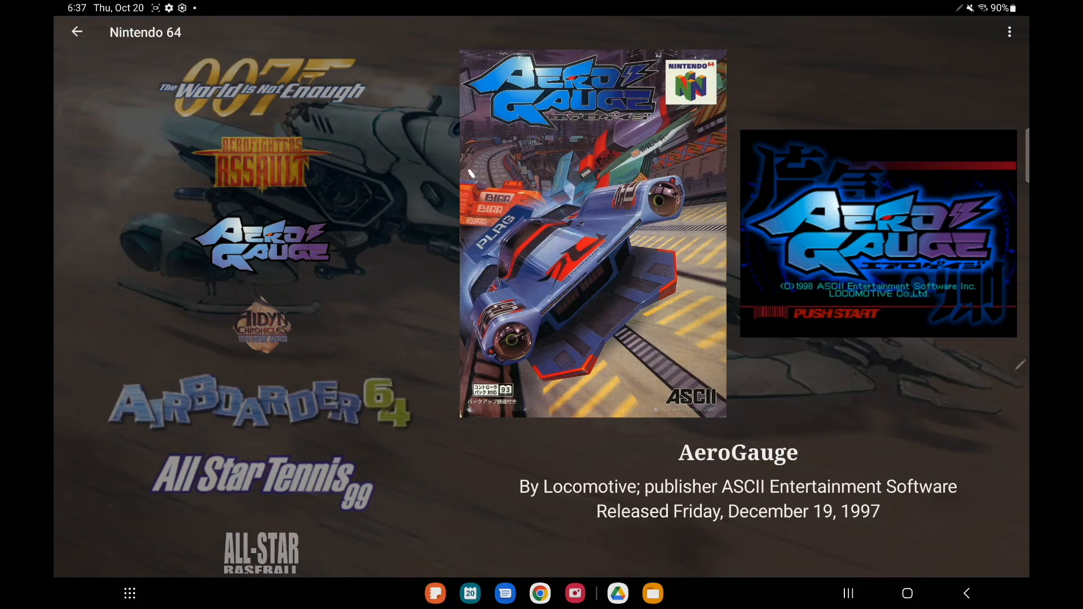
Return from the Nintendo 64 list to the Platforms carousel.
left_click(77, 32)
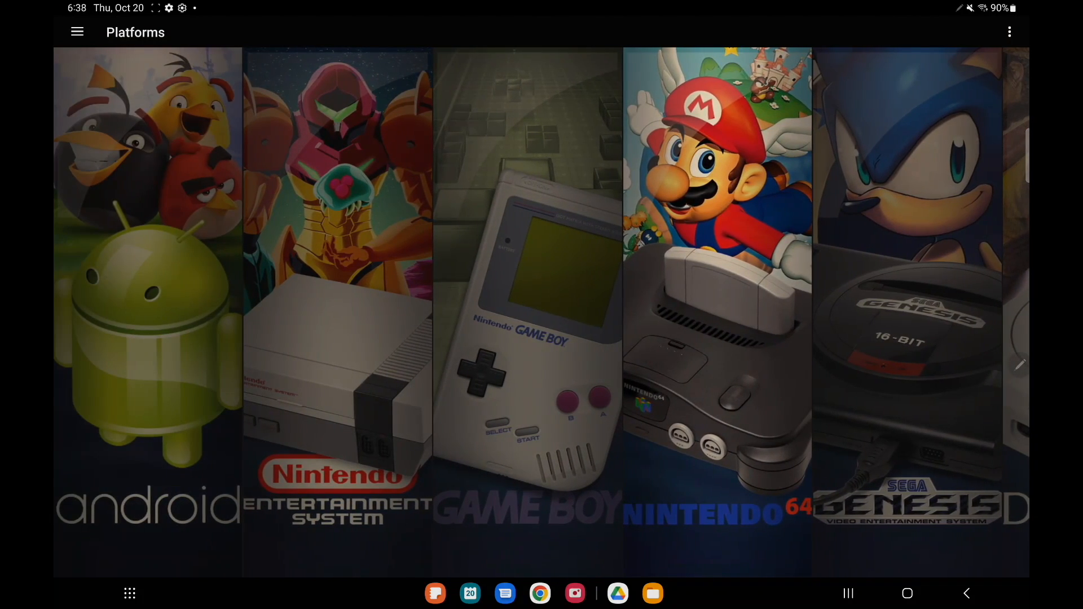
scroll("left", 3)
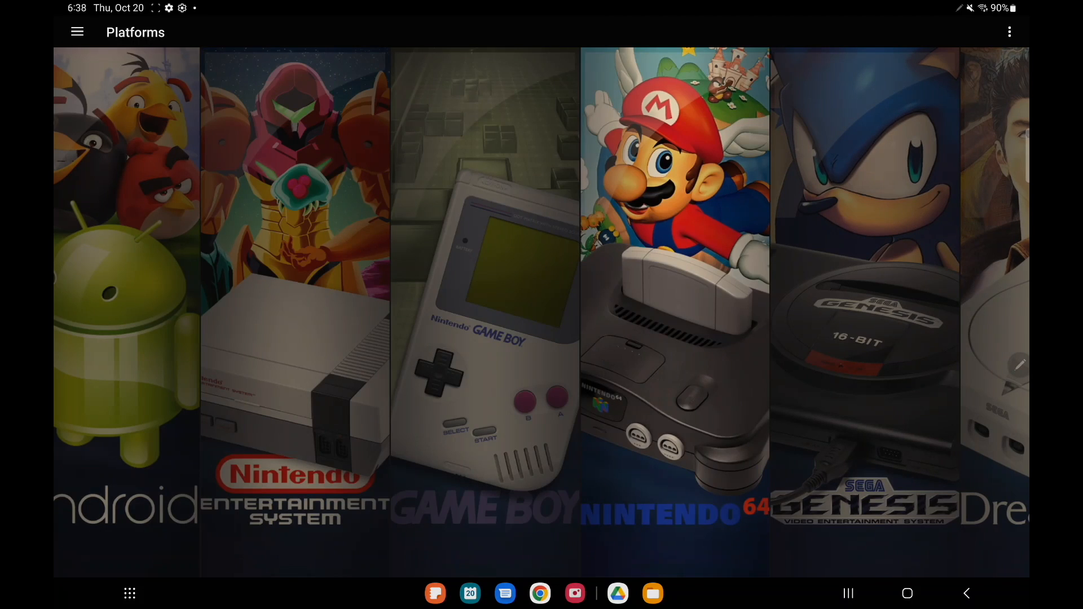
scroll("right", 3)
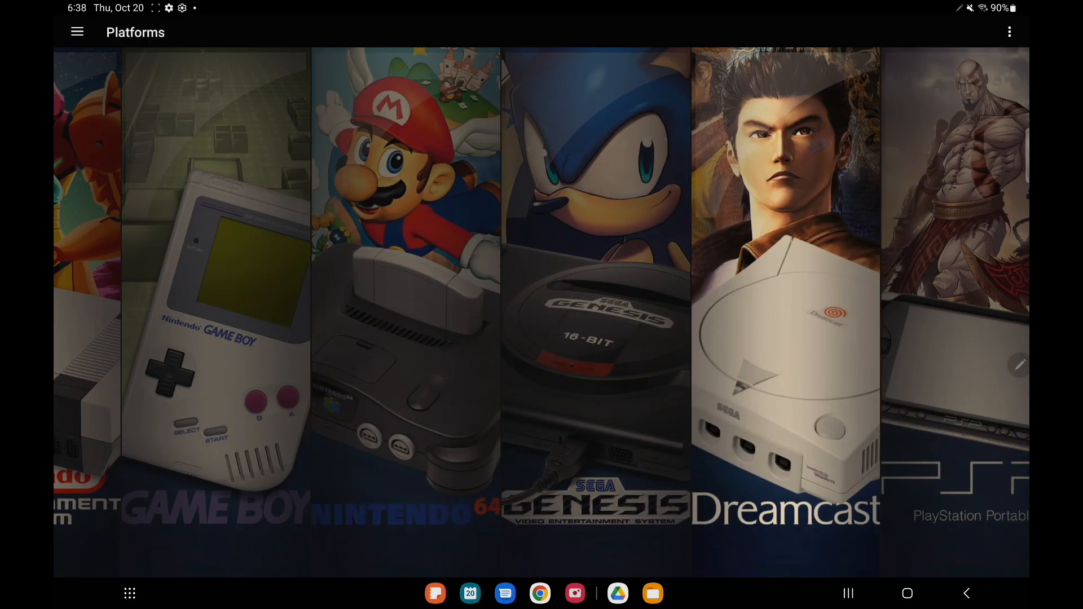